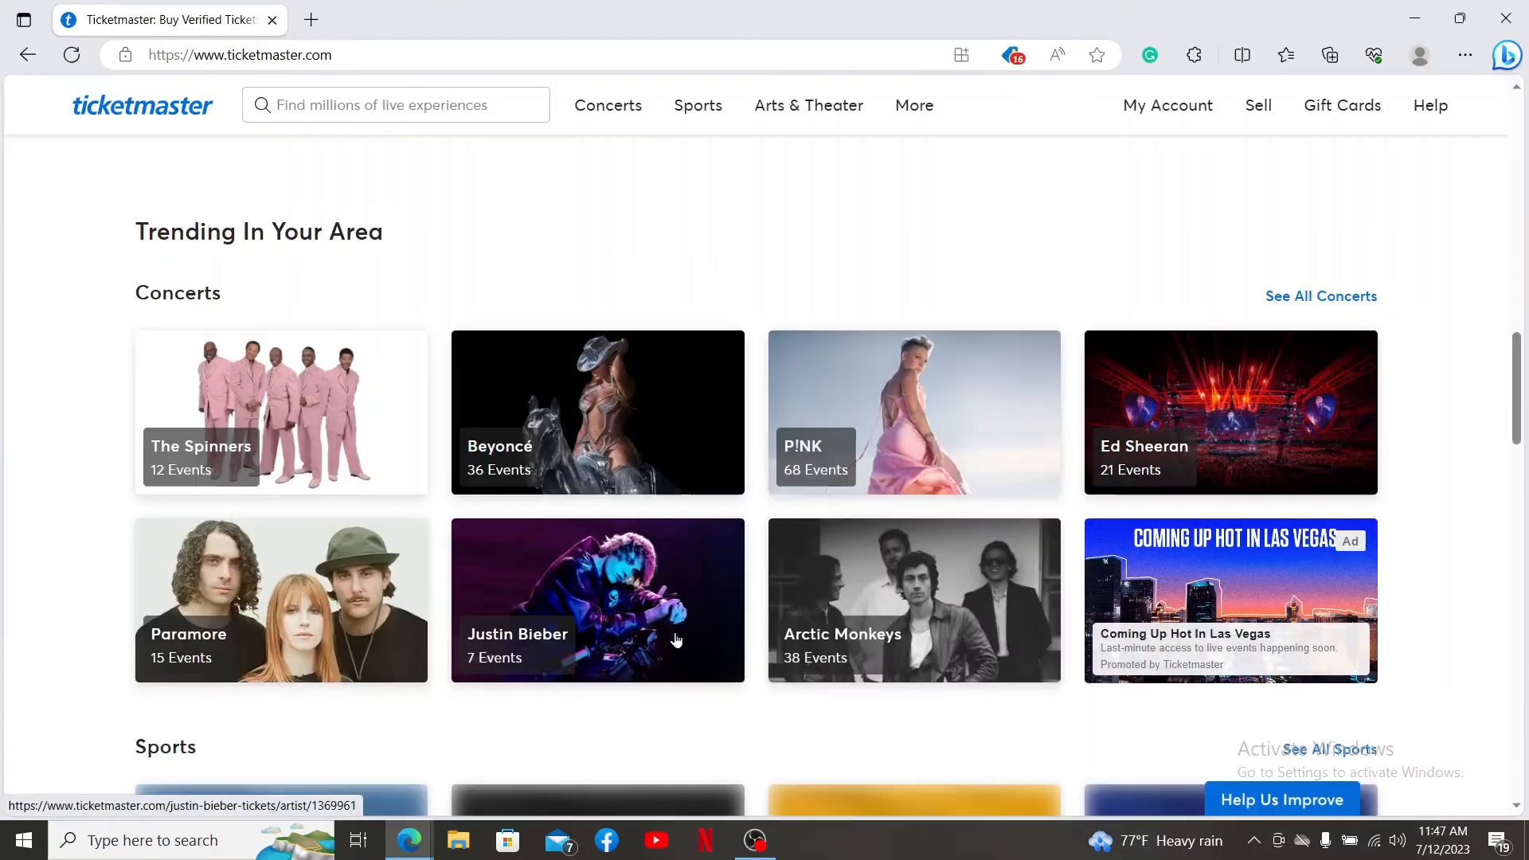
Enter promo code FLAFFD in the Credit/Promo Code field and apply it to the order.
{"action": "scroll", "scroll_direction": "down", "scroll_amount": 3}
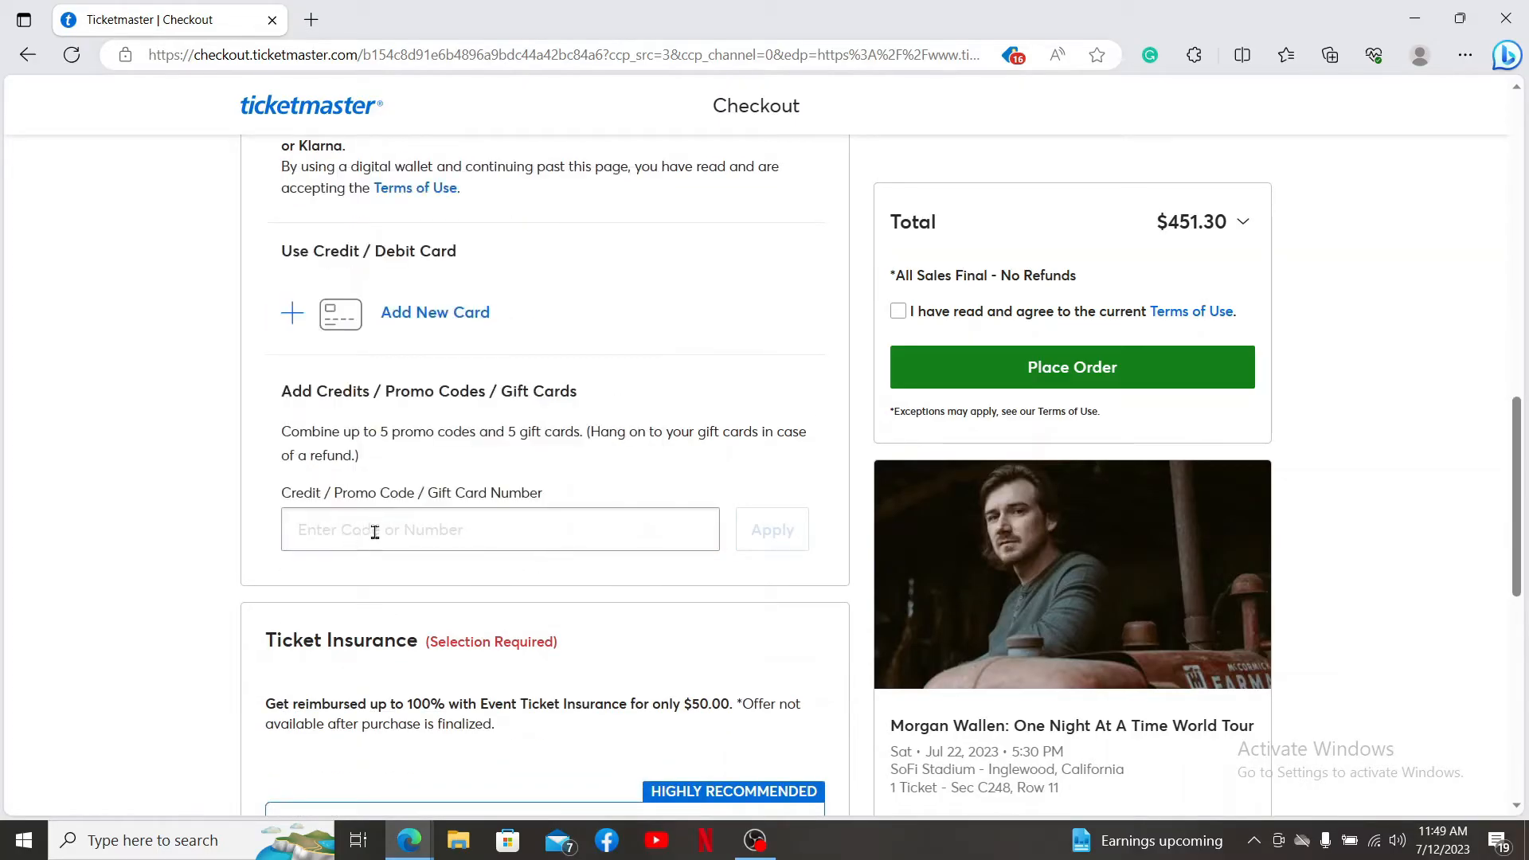
{"action": "type", "text": "FLAFFD"}
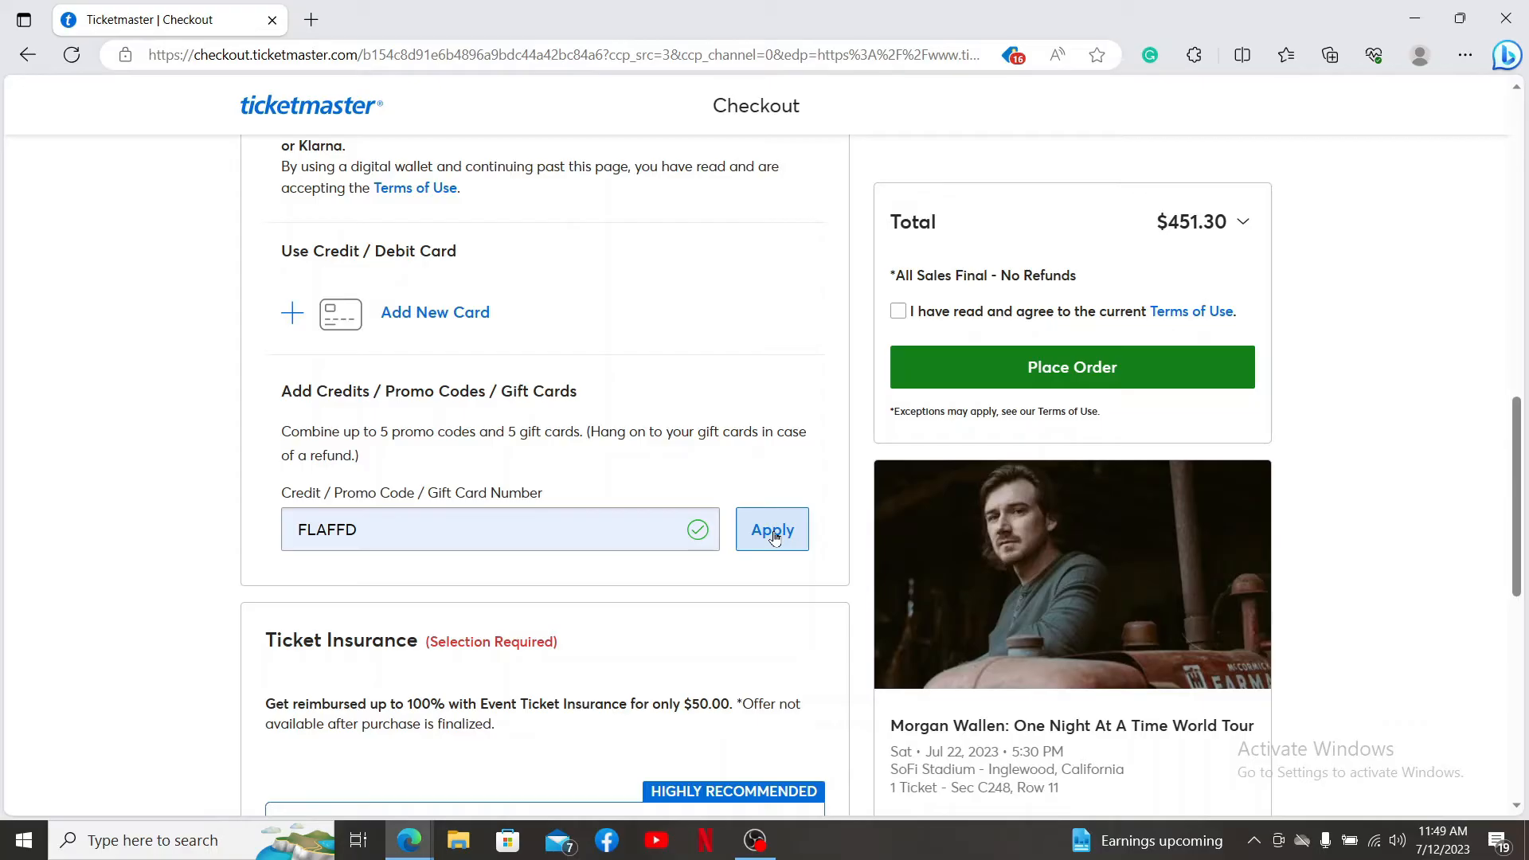
{"action": "mouse_move", "coordinate": [914, 475]}
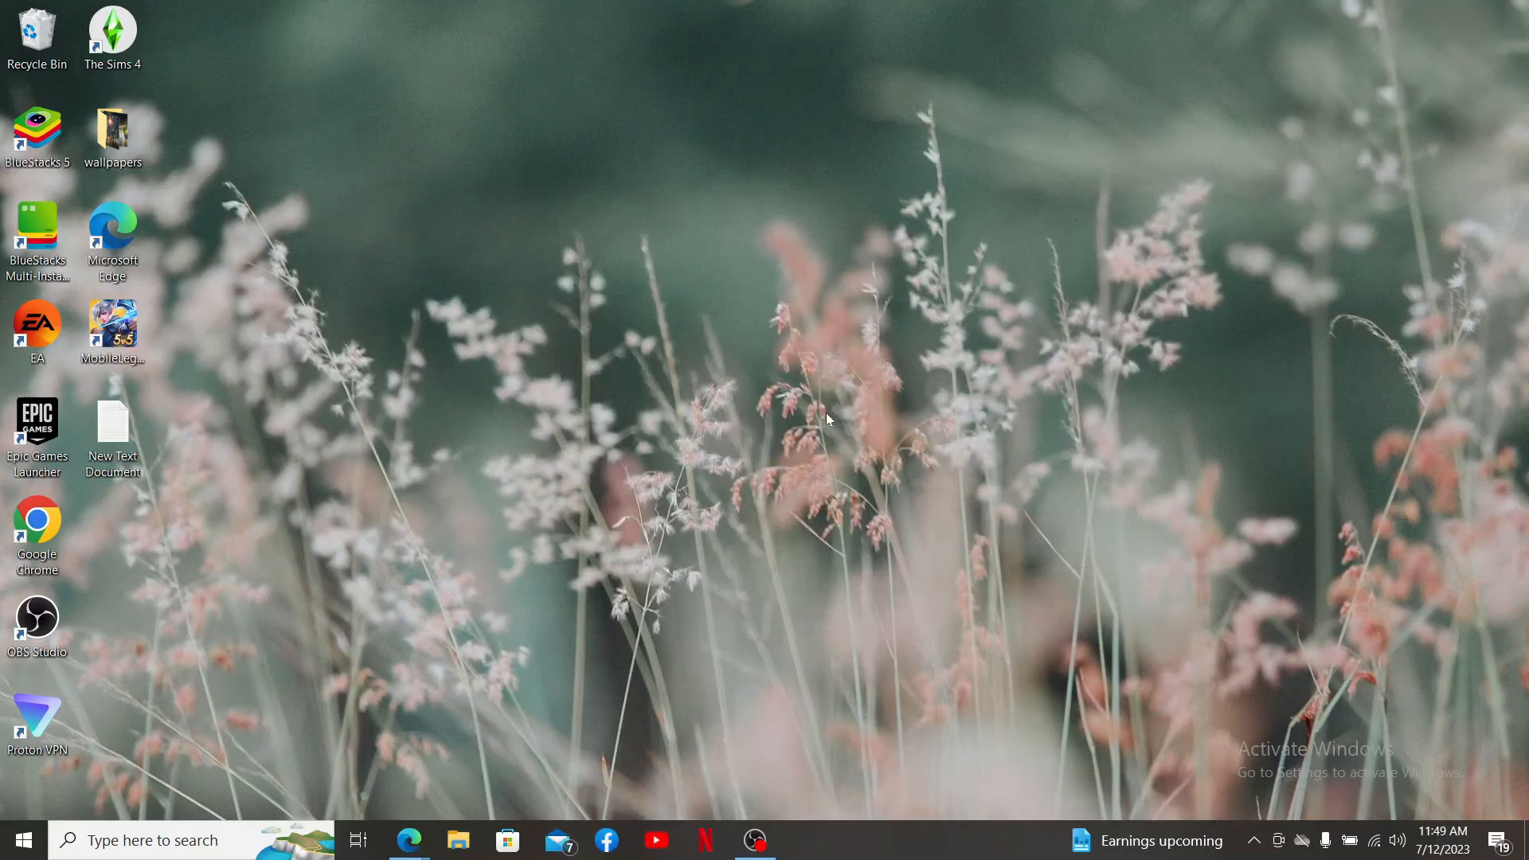
Dismiss the Edge window so only the Windows desktop remains visible.
{"action": "left_click", "coordinate": [790, 535]}
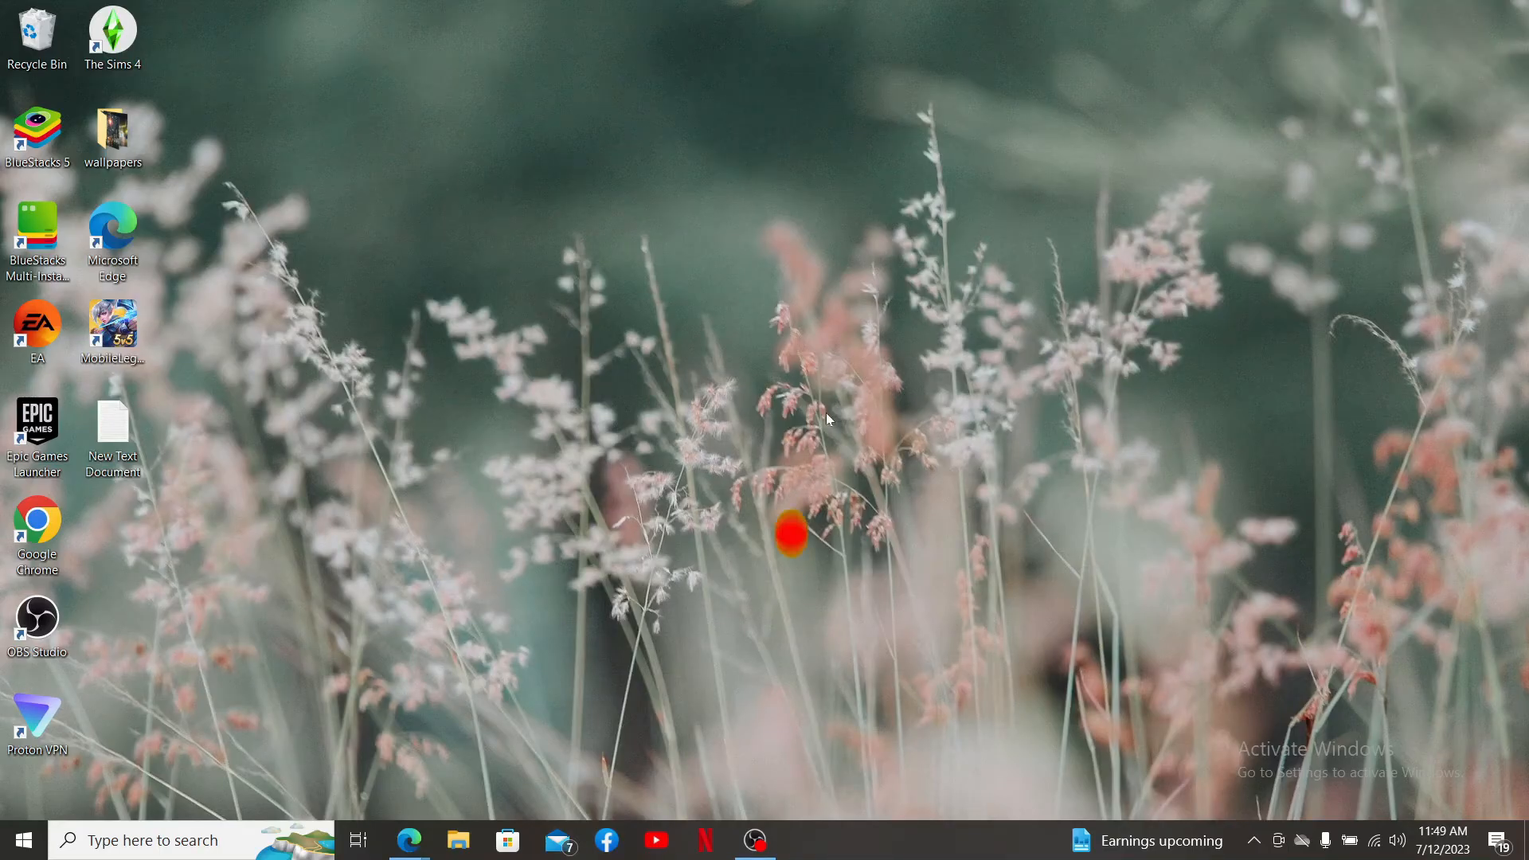